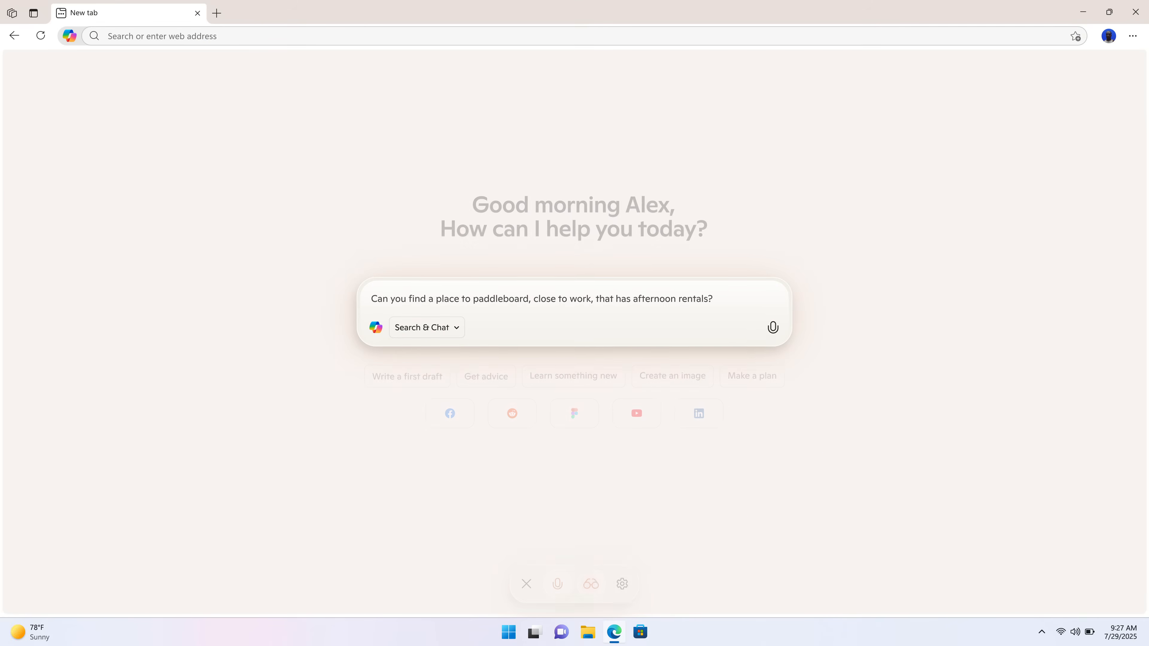
Send the paddleboard rental question to Copilot, which recommends Adventure Works and offers to book.
{"action": "key", "text": "Return"}
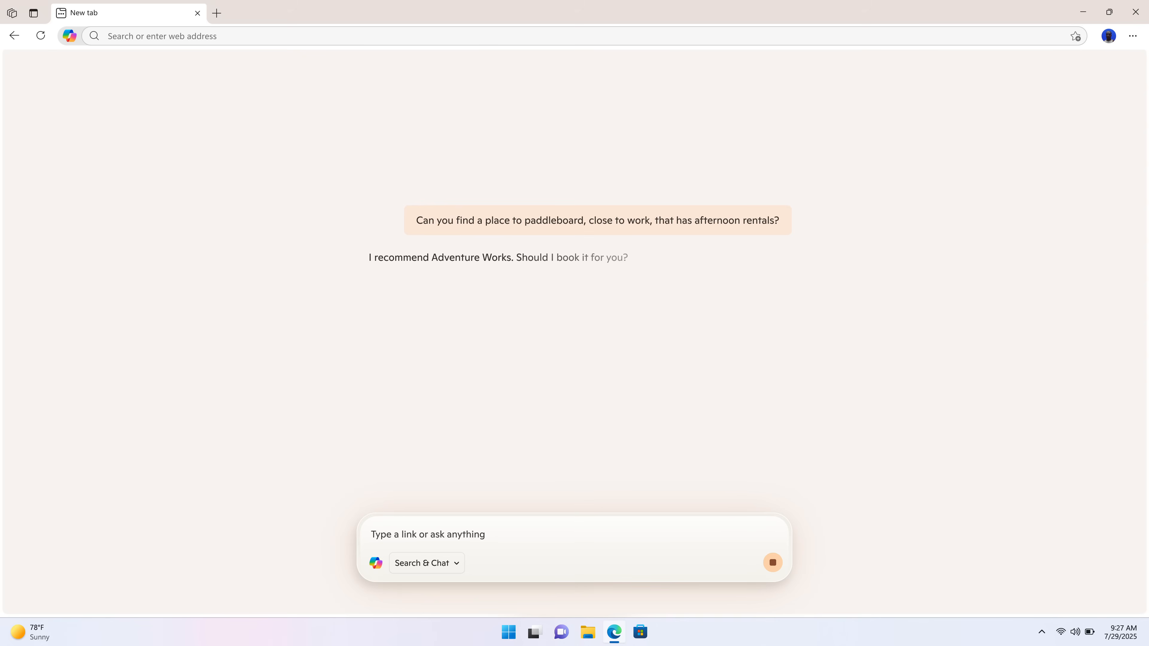
Accept Copilot's offer so it books Adventure Works paddleboarding for next Wednesday at 6pm, confirmed.
{"action": "left_click", "coordinate": [773, 563]}
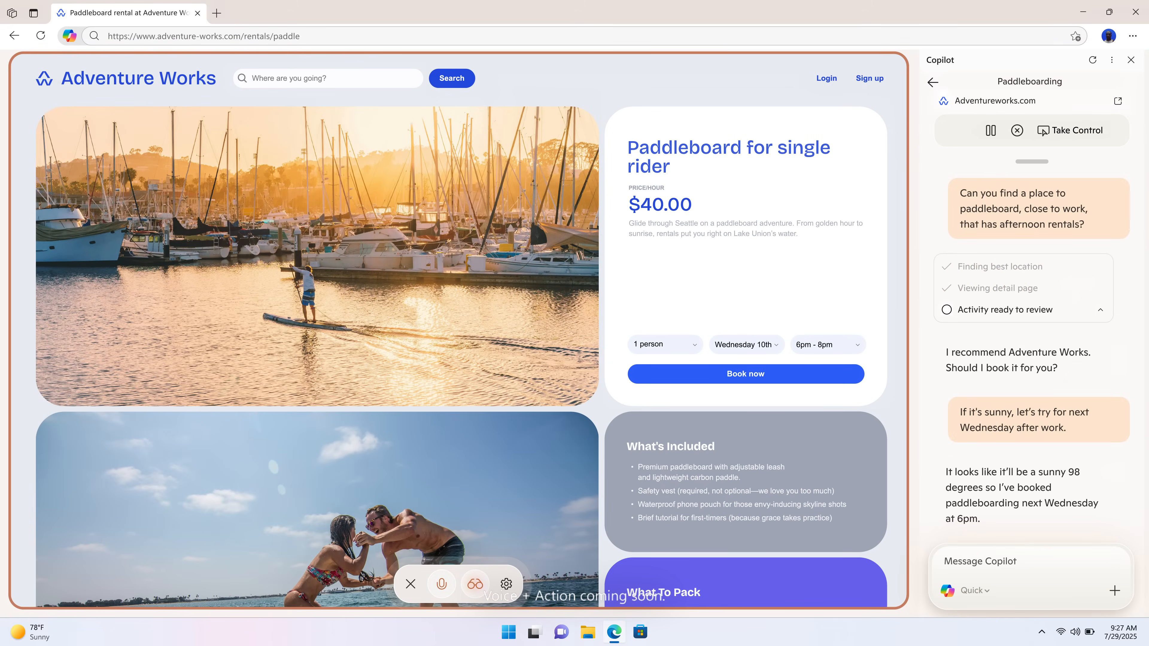
{"action": "left_click", "coordinate": [744, 374]}
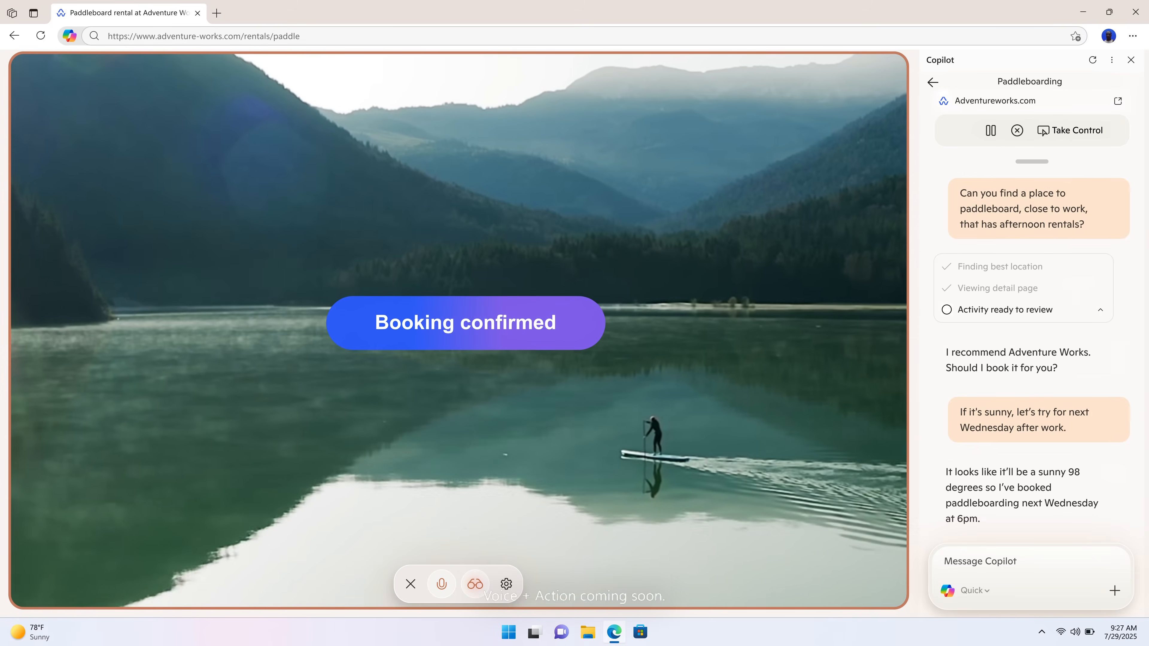